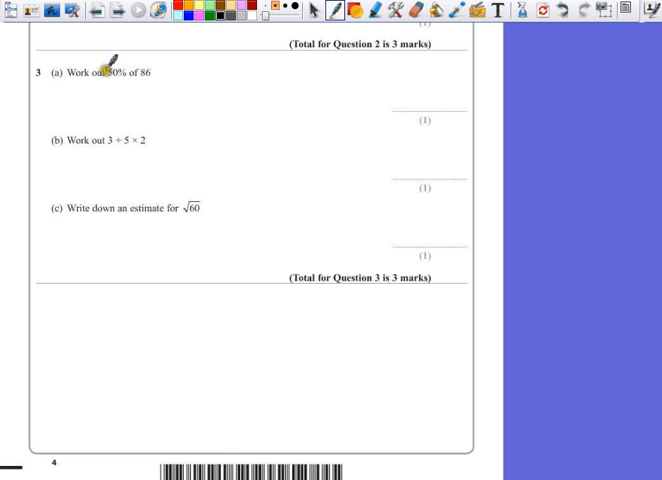
mouse_move(124, 98)
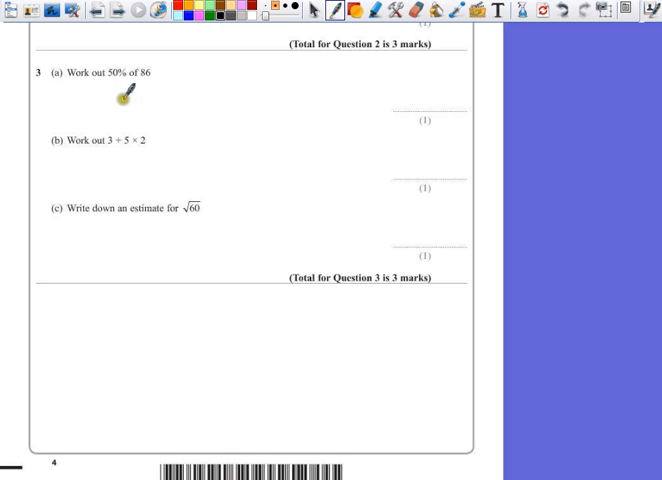
mouse_move(165, 79)
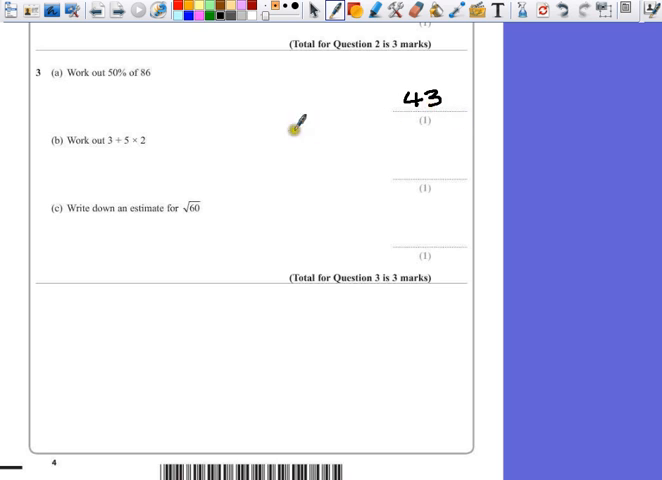
mouse_move(105, 130)
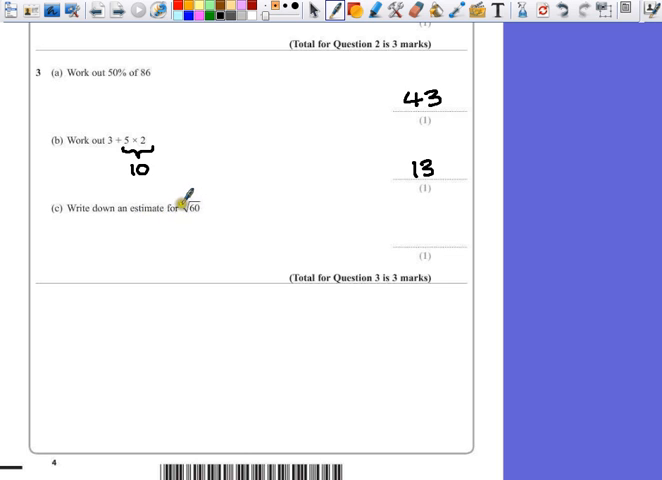
mouse_move(237, 193)
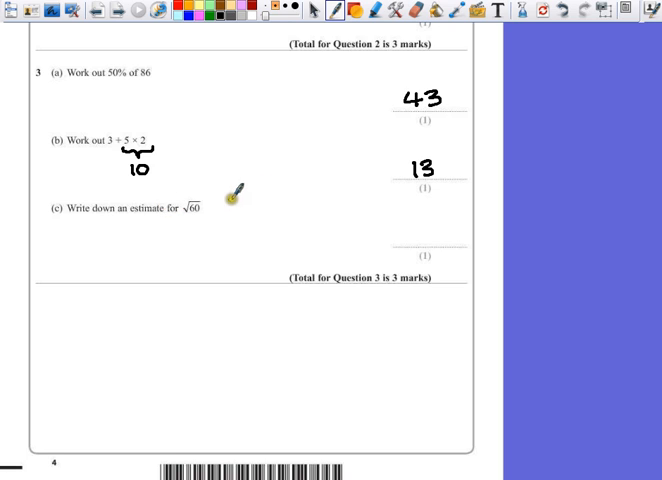
mouse_move(190, 210)
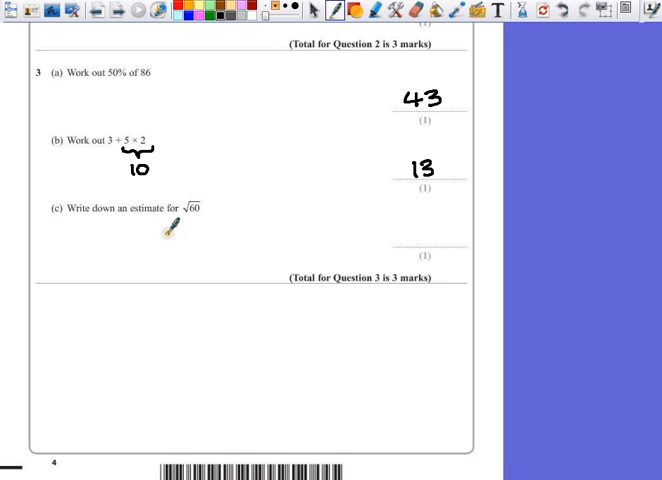
mouse_move(215, 215)
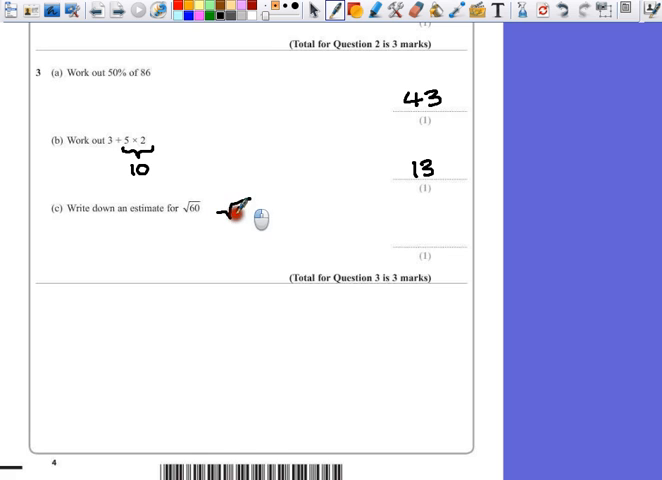
Step: Handwrite √49 beside the √60 question in part (c)
left_click_drag(220, 208, 255, 208)
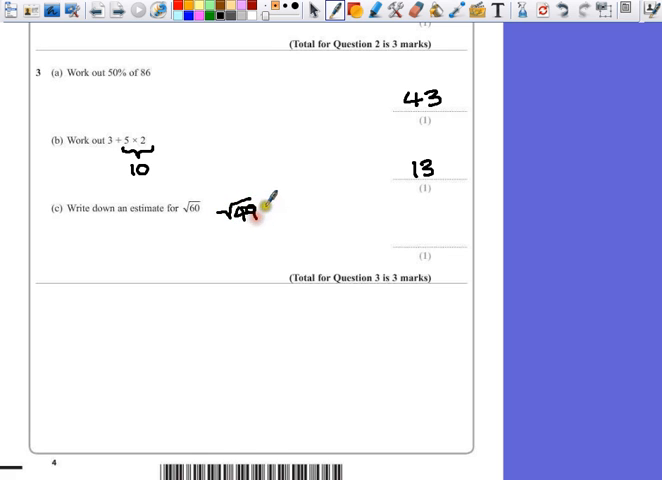